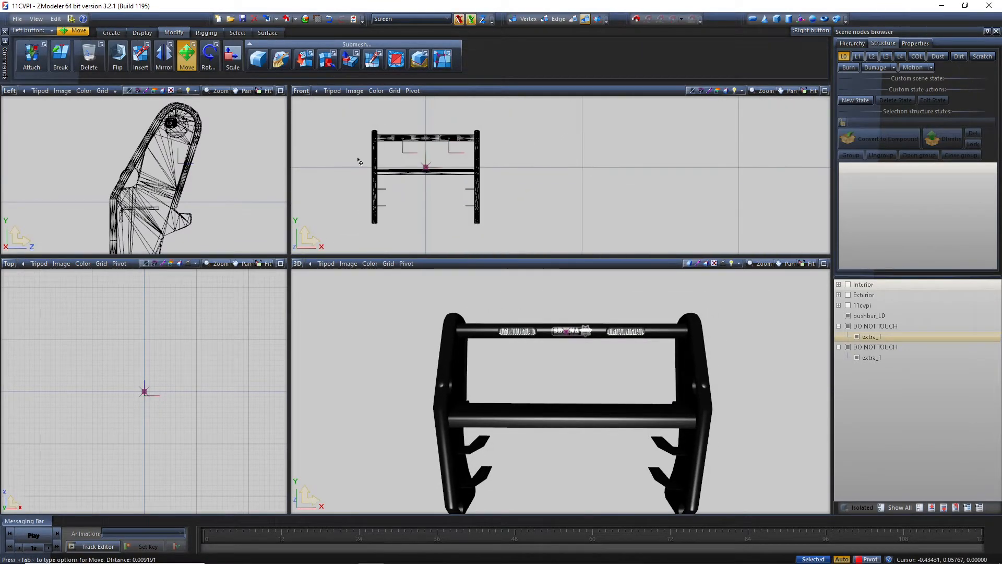
Step: Zoom in on the light units, then hide the DO NOT TOUCH light nodes
click(424, 168)
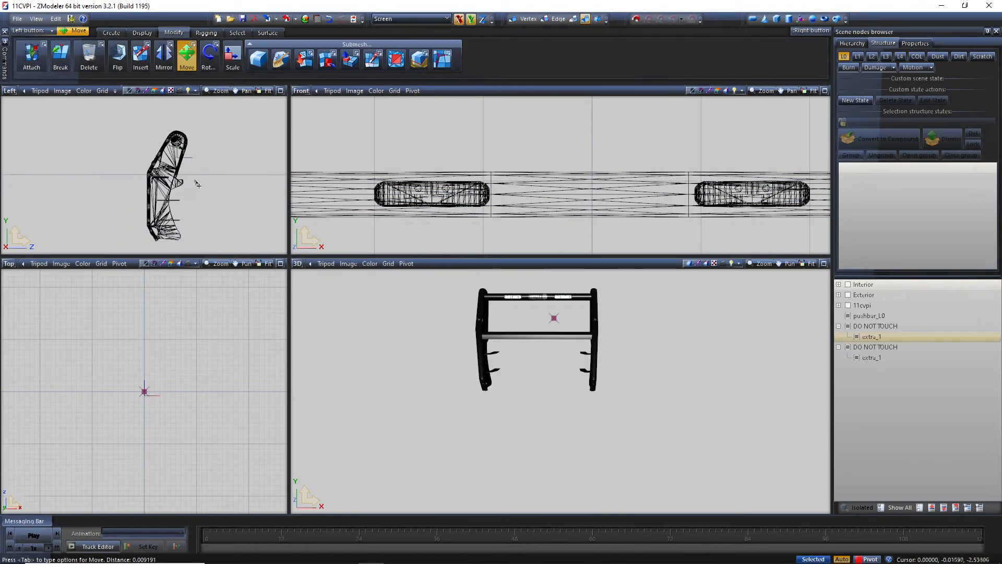
click(31, 57)
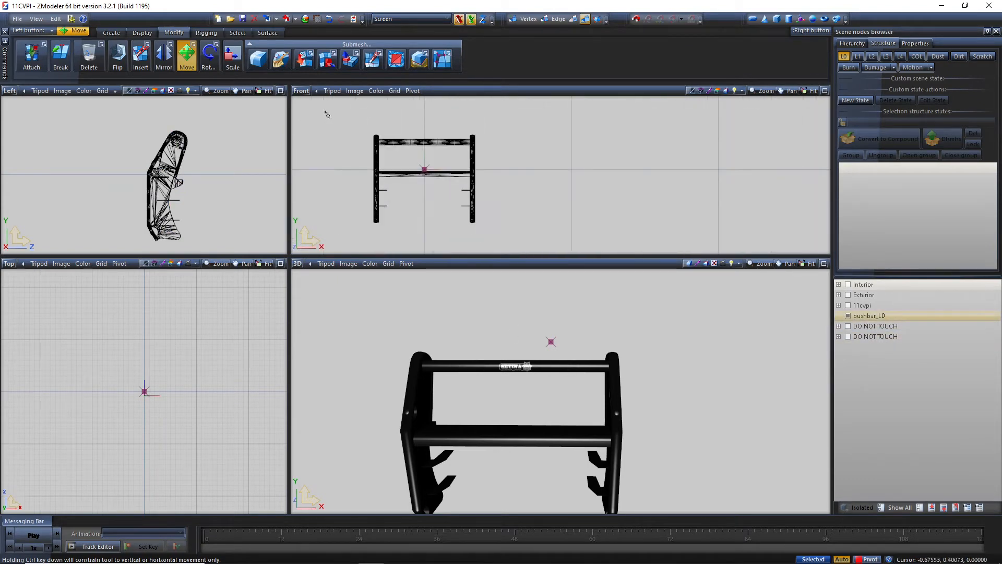
Step: Detach the top crossbar polygons into their own object and hide the remaining push bar
click(572, 19)
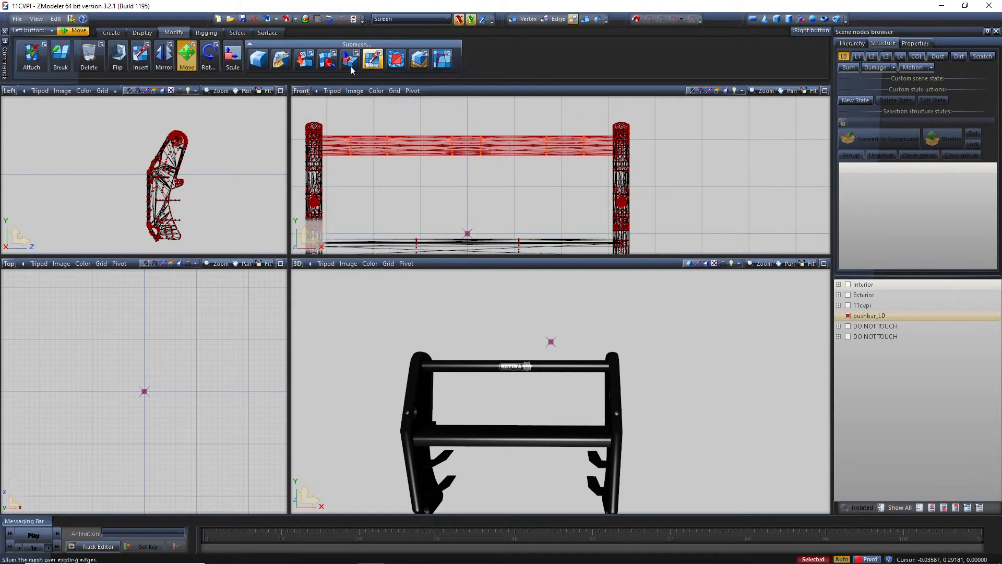
click(327, 59)
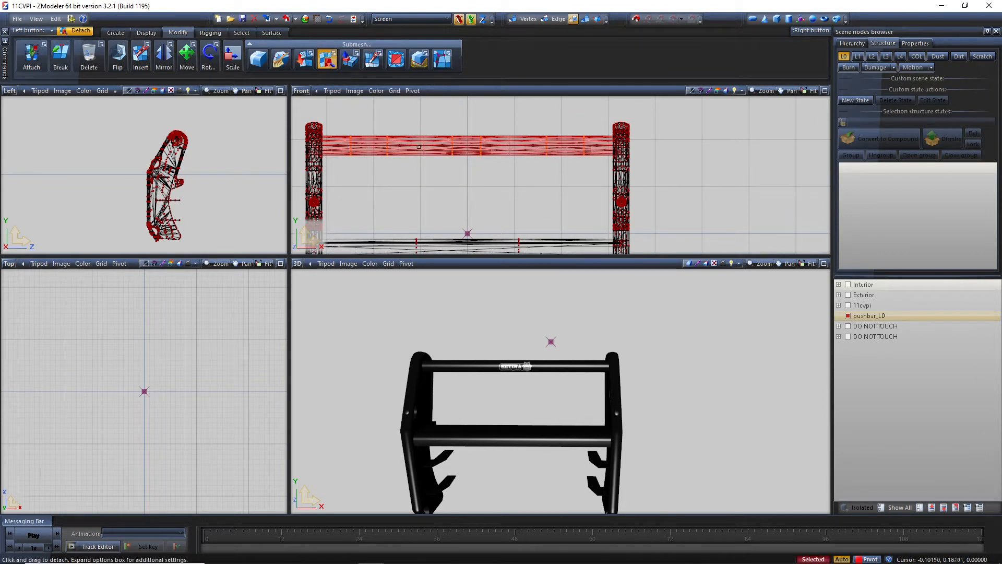
click(162, 57)
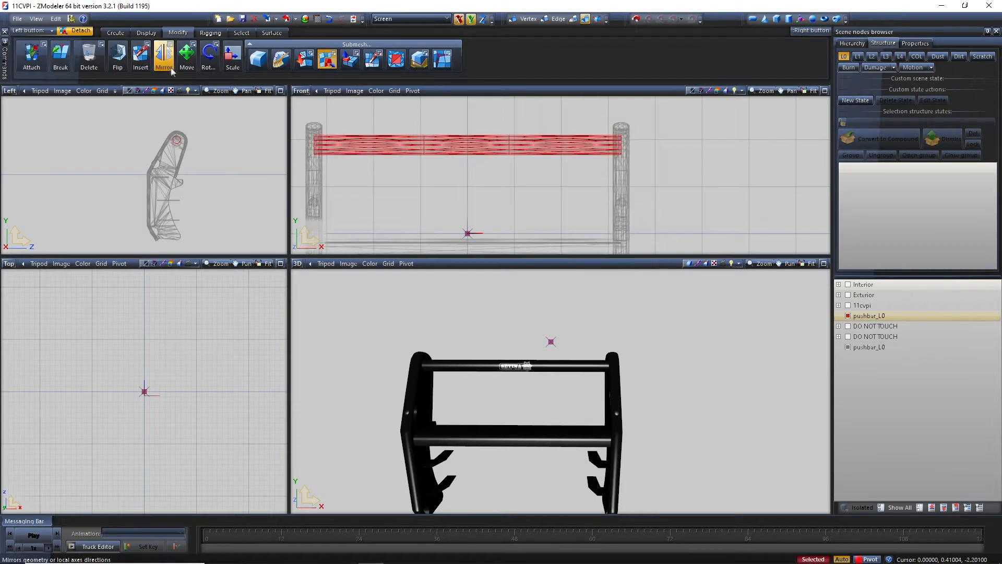
click(185, 57)
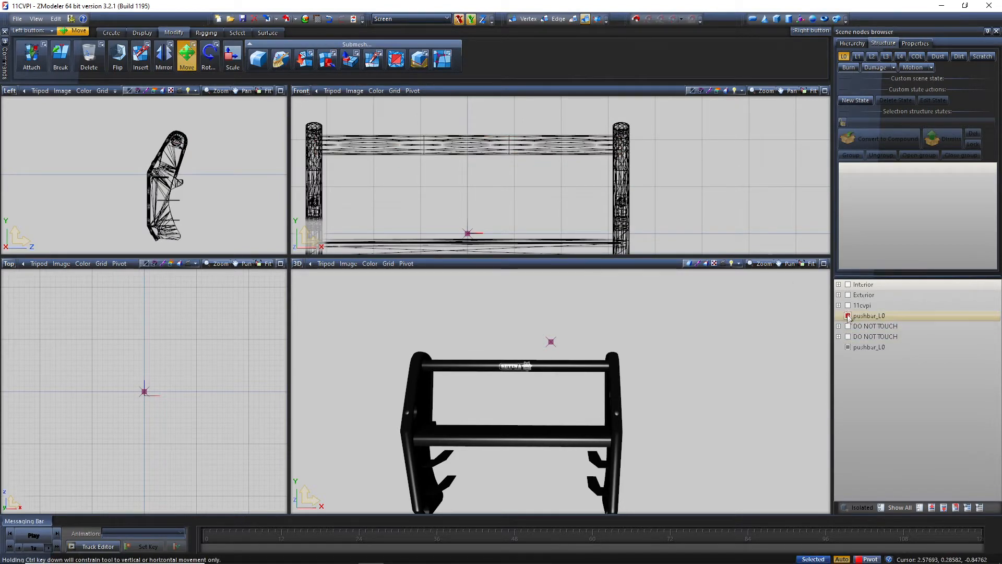
click(849, 316)
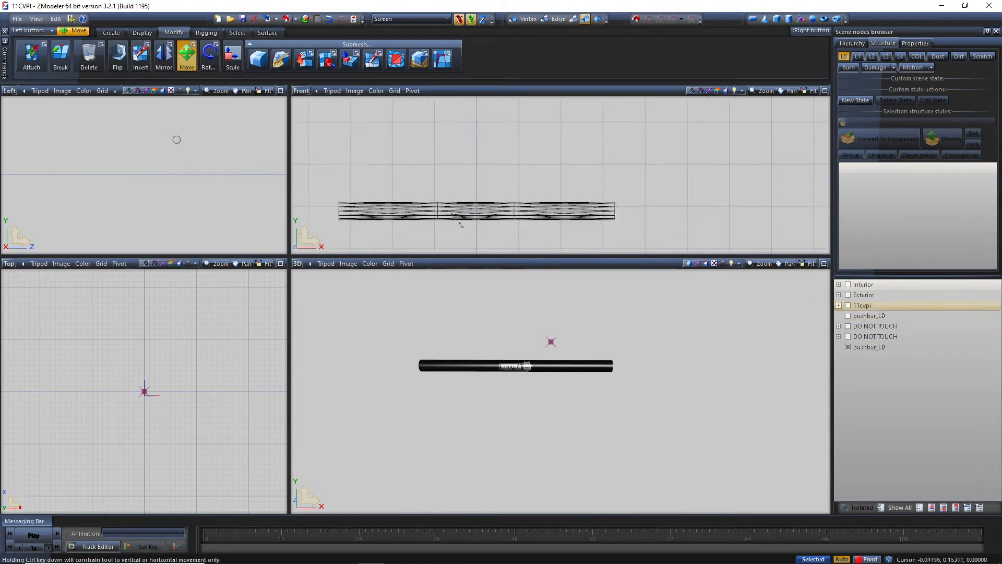
Step: Show the cstru_1 light nodes and scale them with the crossbar to 1000 on all axes
click(839, 336)
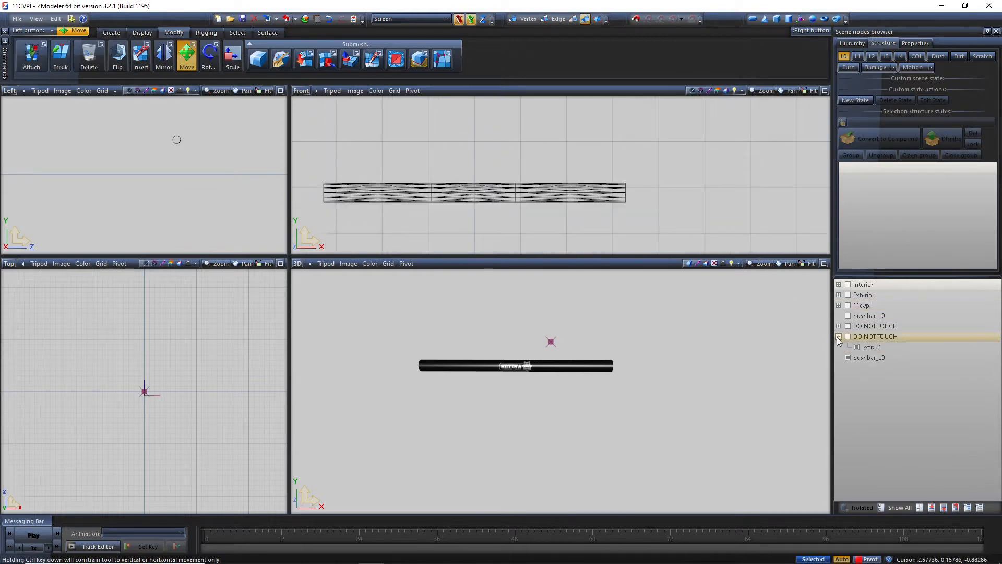
click(838, 326)
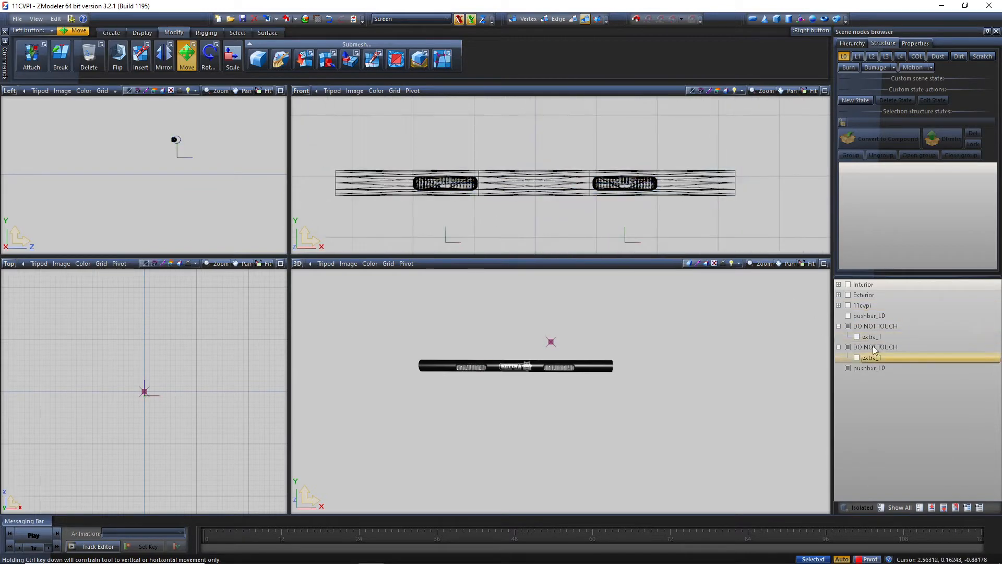
click(863, 305)
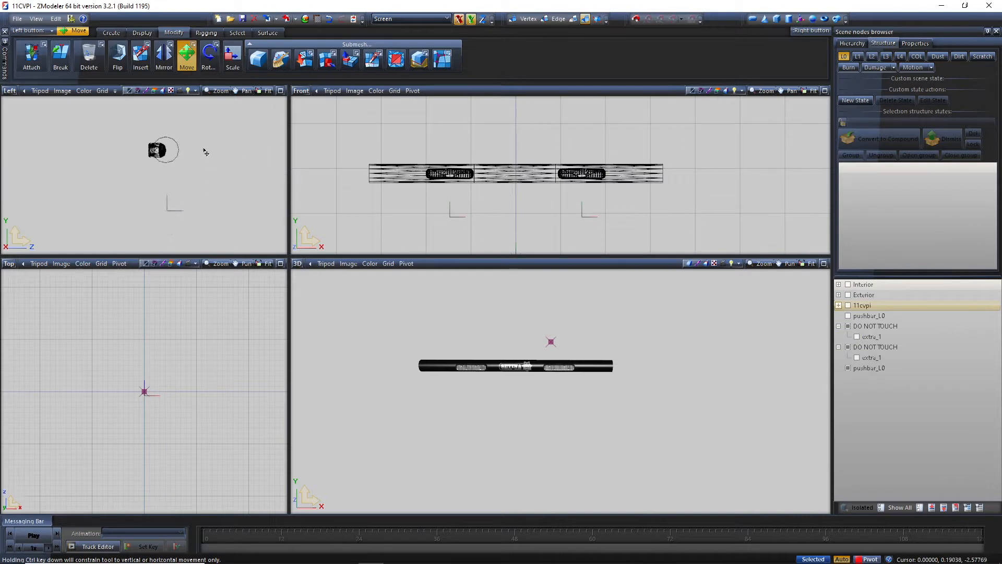
click(231, 57)
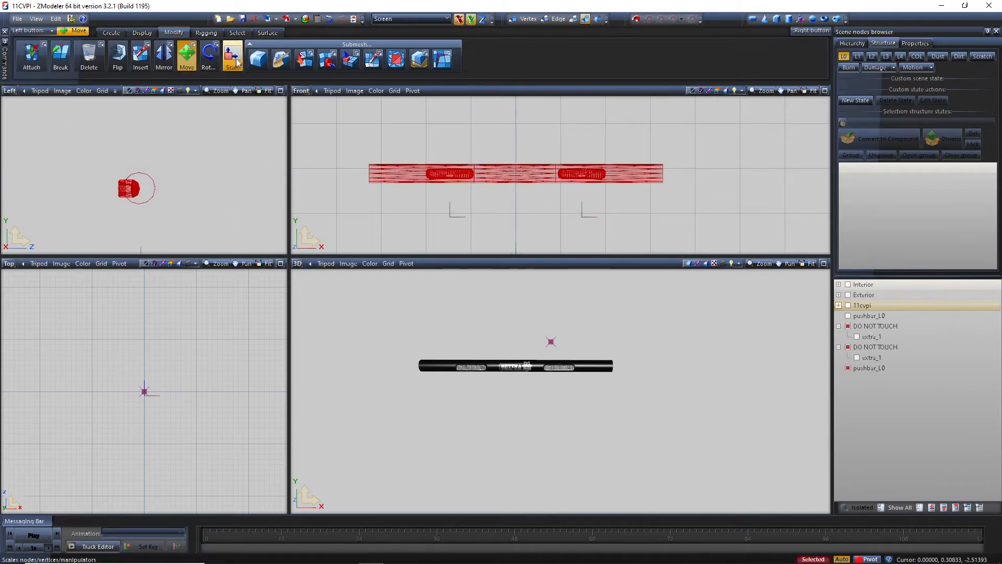
click(232, 57)
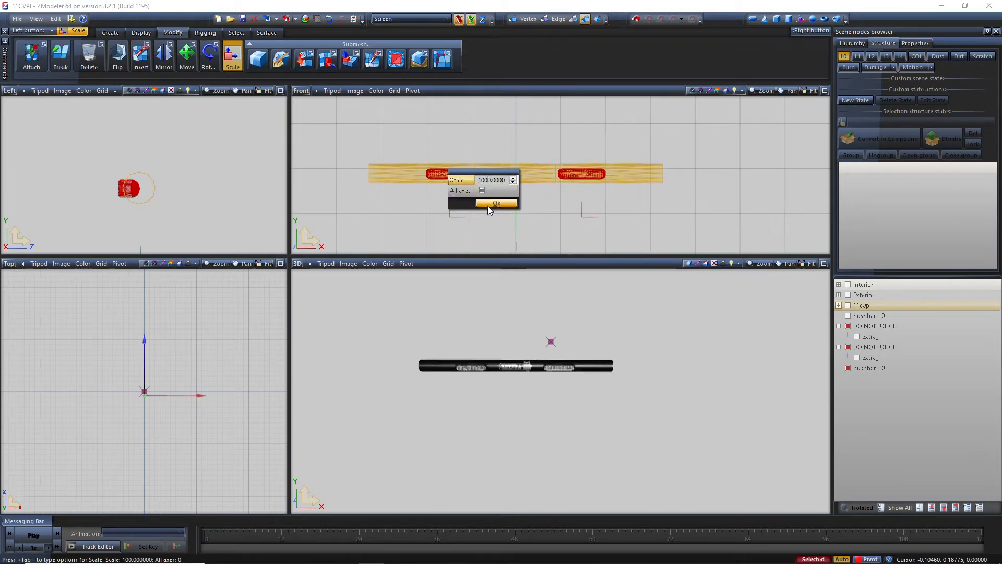
click(496, 202)
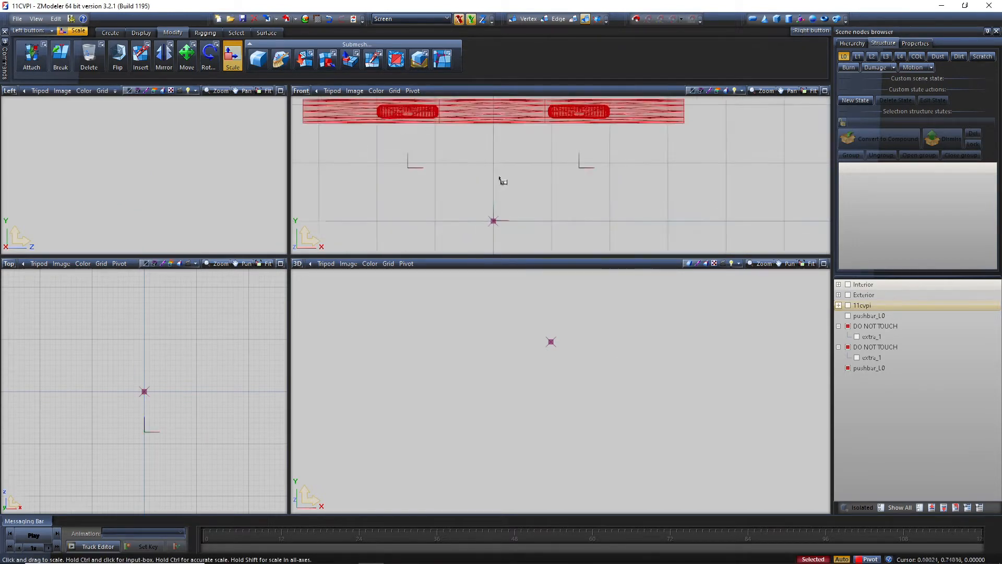
Step: Hide the lights and select the crossbar faces around their positions for plane slicing
click(187, 56)
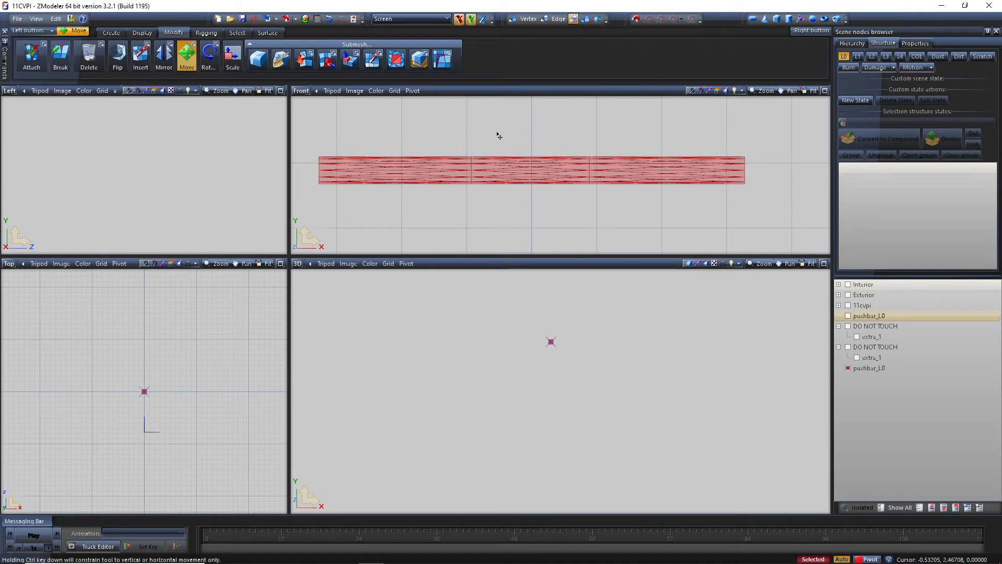
click(848, 315)
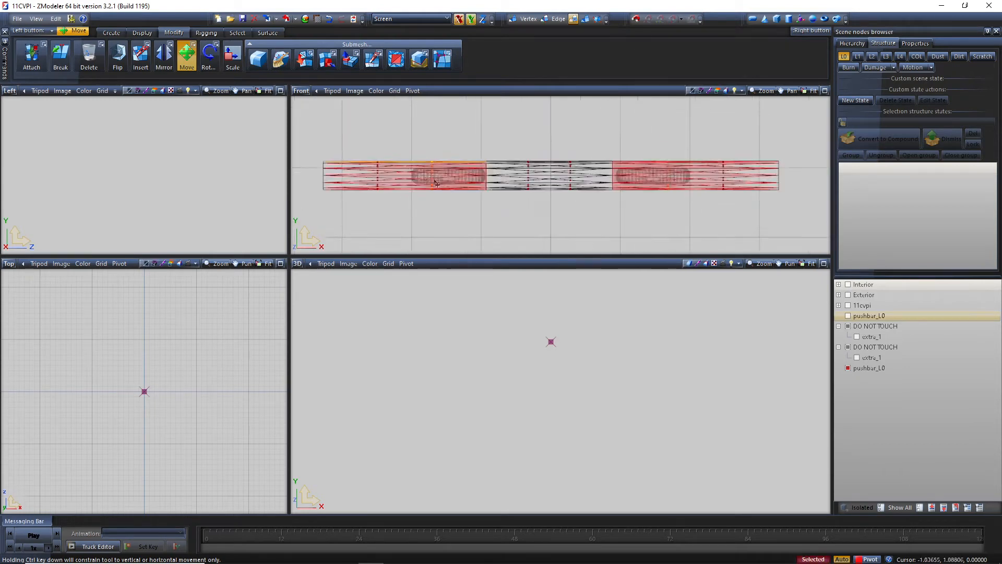
drag(435, 184, 397, 161)
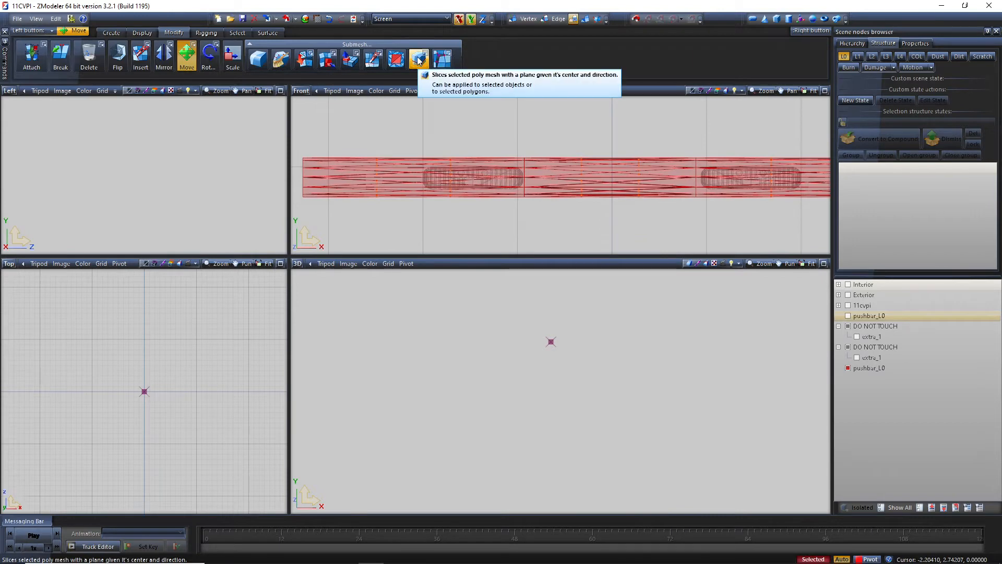
click(418, 58)
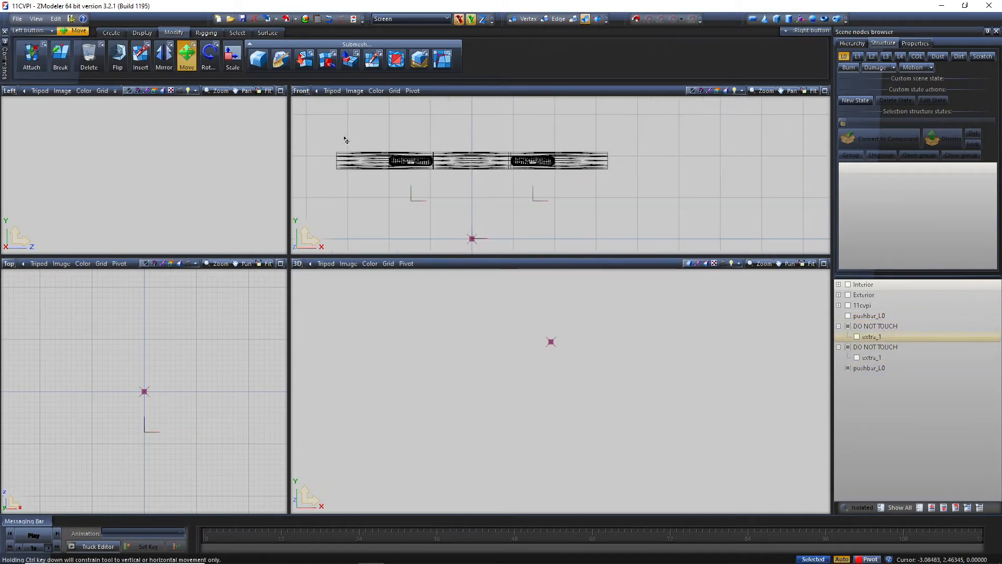
Step: Scale the crossbar and lights back down with value 10 and show pushbur_L0 again
click(231, 57)
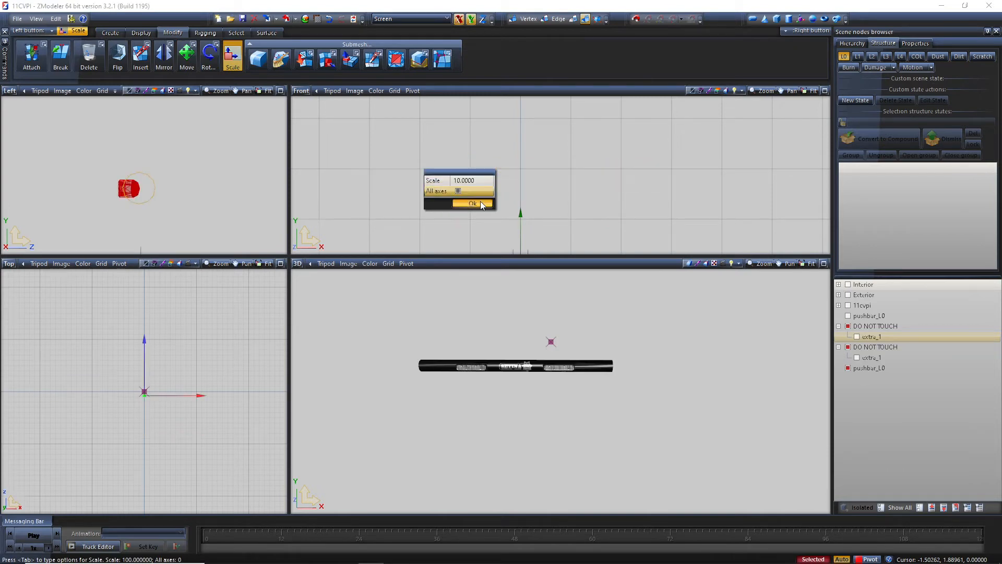
click(472, 203)
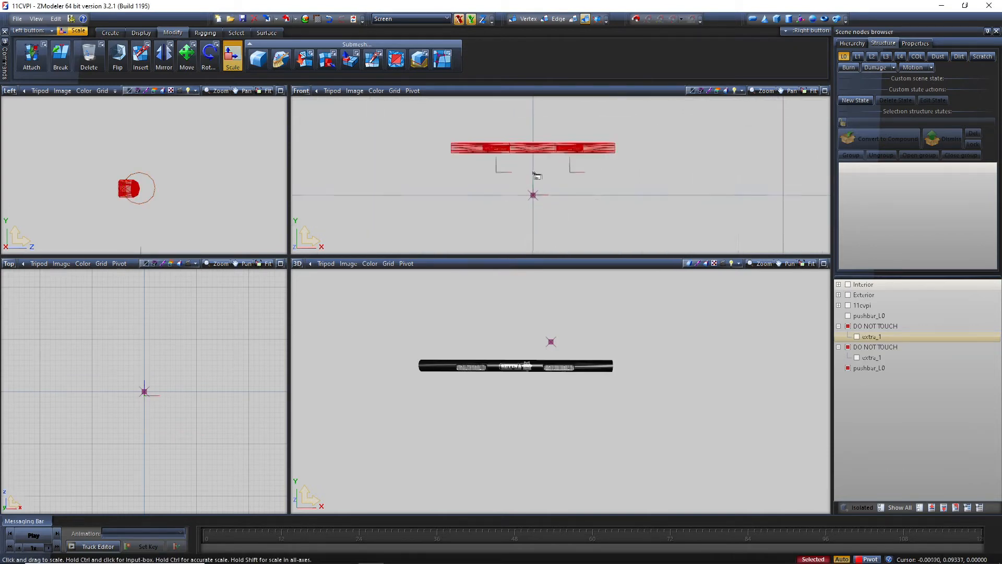
click(869, 316)
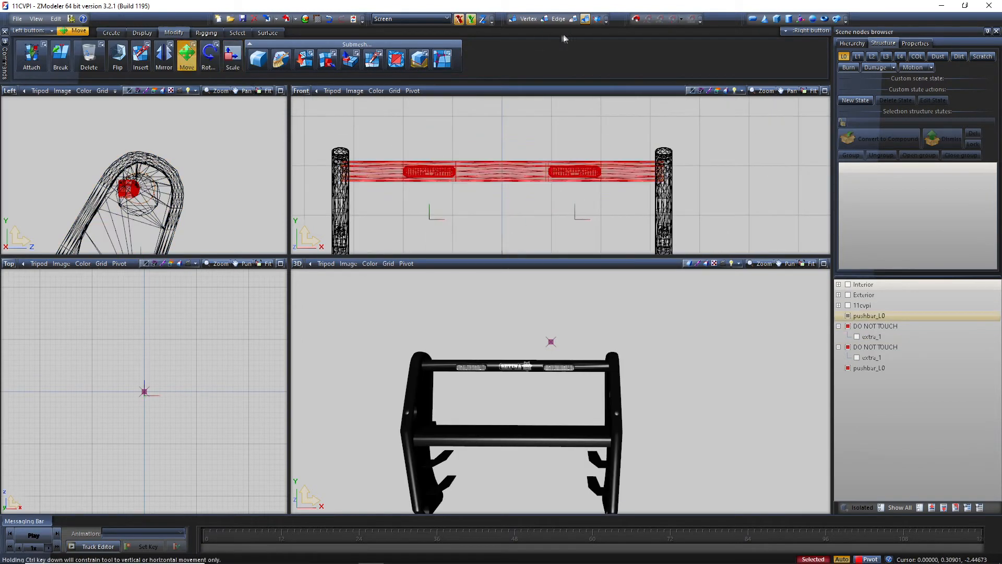
mouse_move(510, 107)
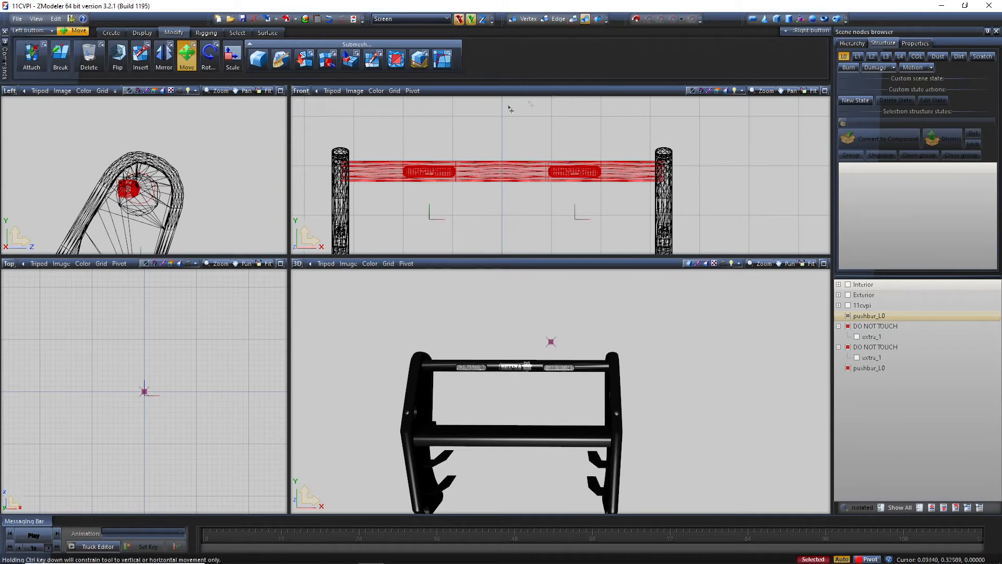
Step: Hide the main push bar and select crossbar face strips covering a light unit
click(875, 325)
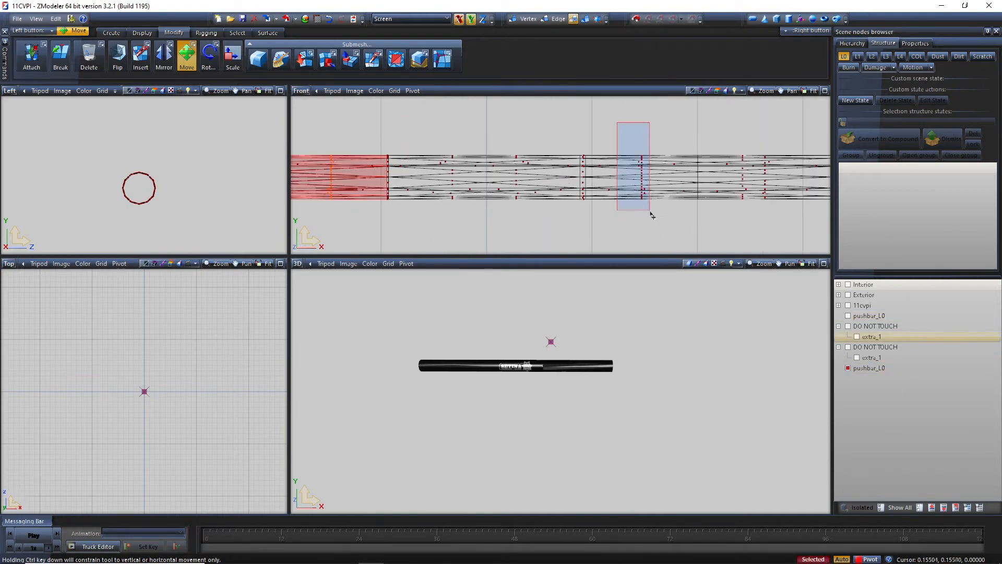
click(874, 346)
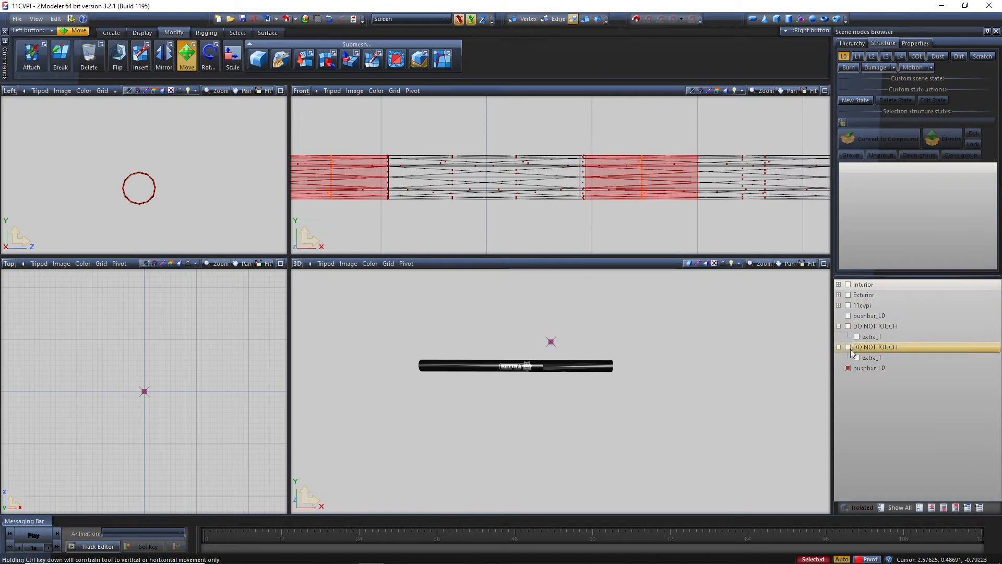
click(863, 305)
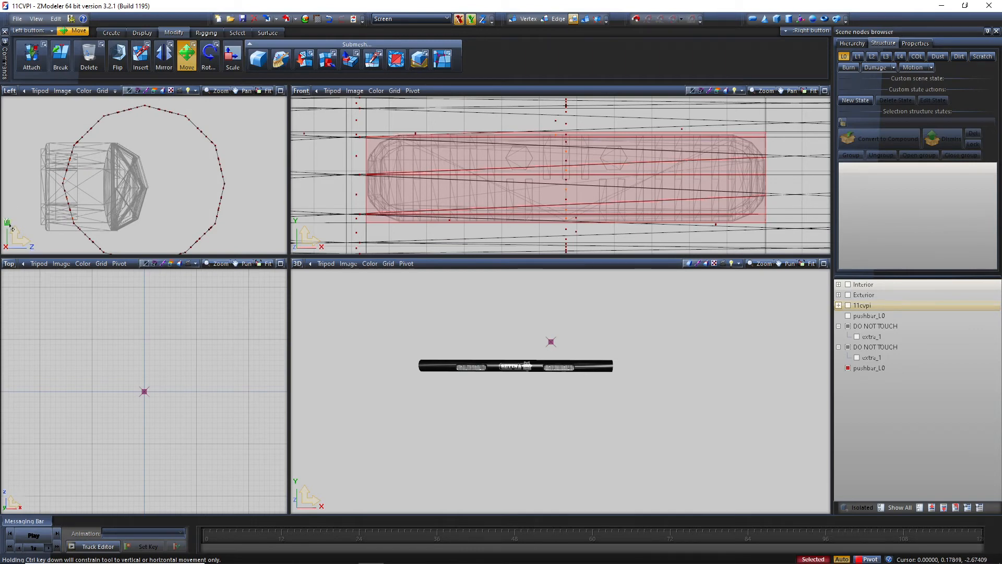
Step: Extrude the selected crossbar faces inward to recess holes around each light
click(410, 18)
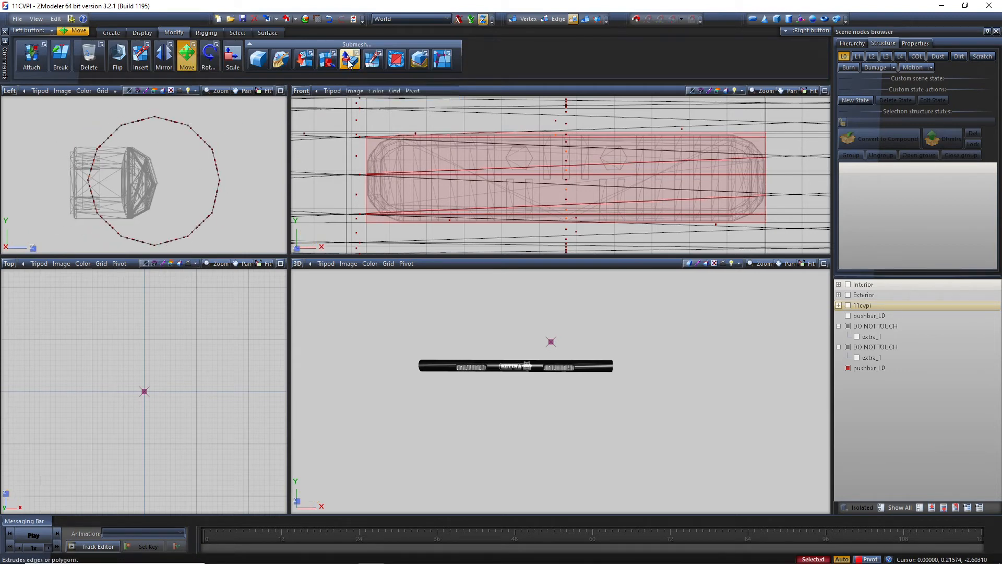
click(350, 57)
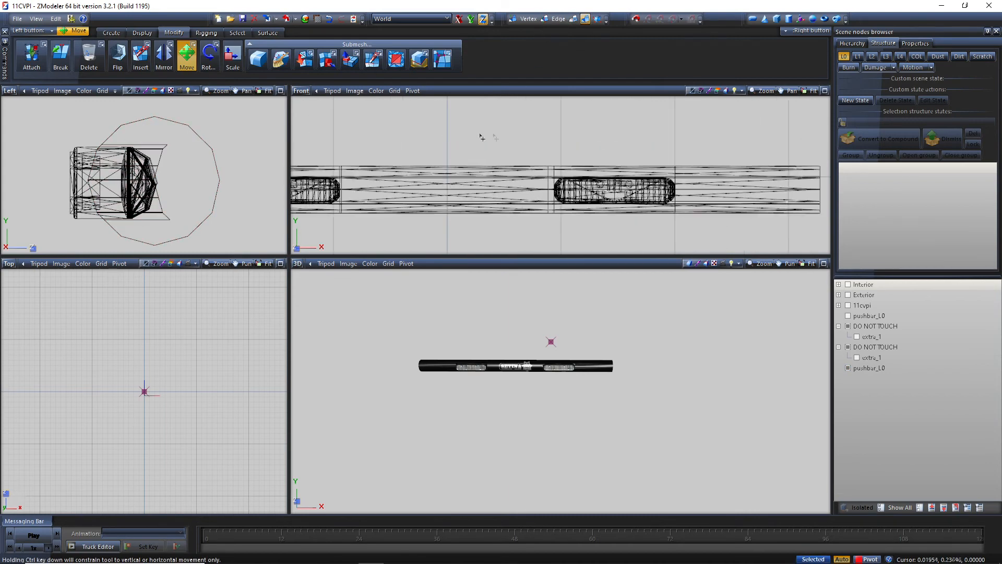
Step: Toggle the crossbar's visibility off and back on in the scene nodes browser
click(871, 357)
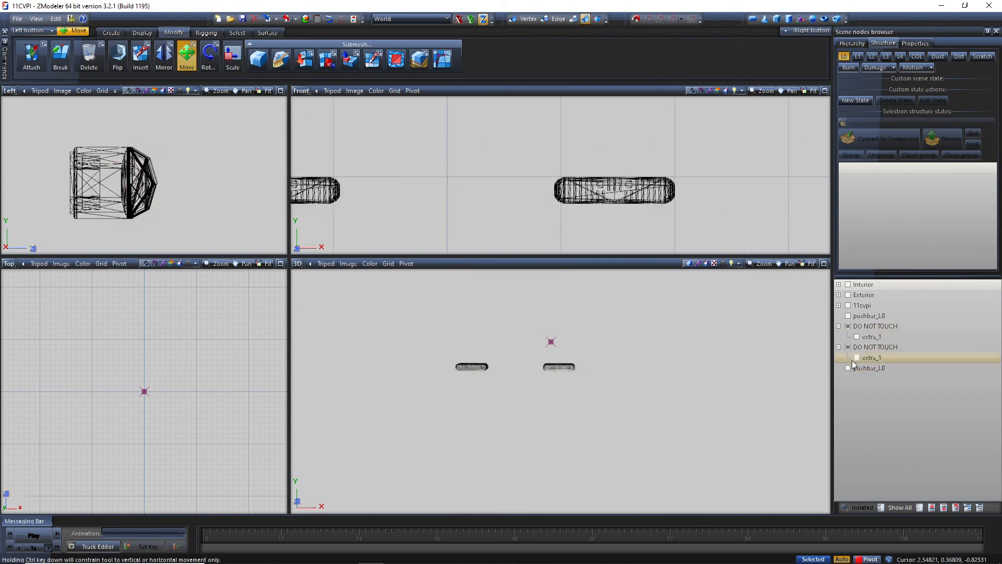
click(875, 326)
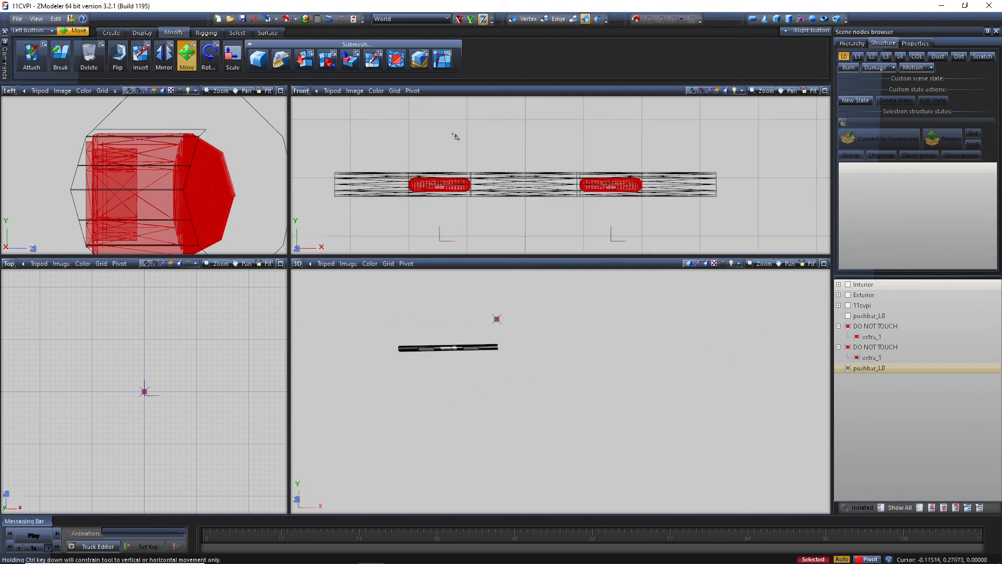
Step: Attach the crossbar onto the main pushbur_L0 mesh with Modify > Attach
click(31, 58)
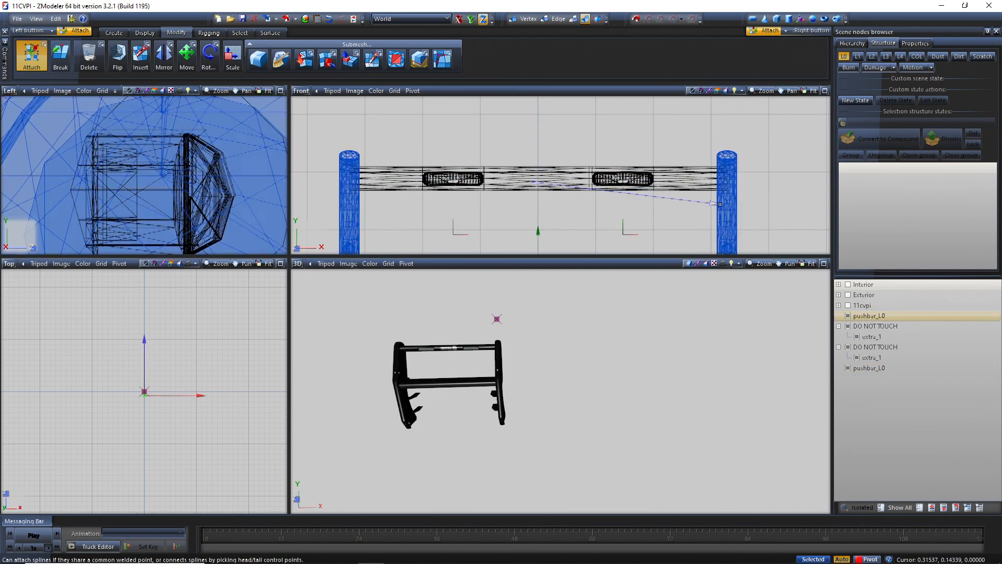
click(185, 56)
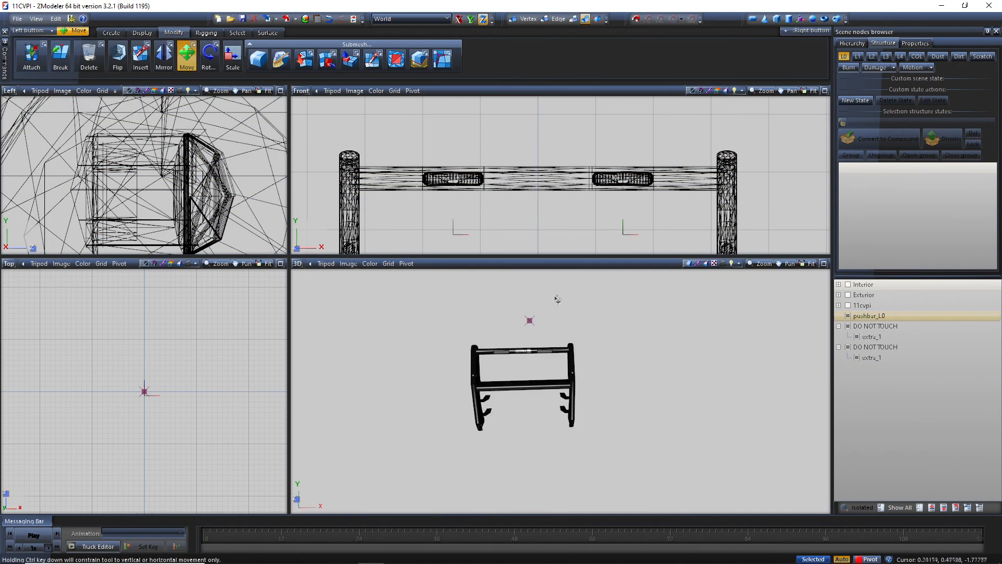